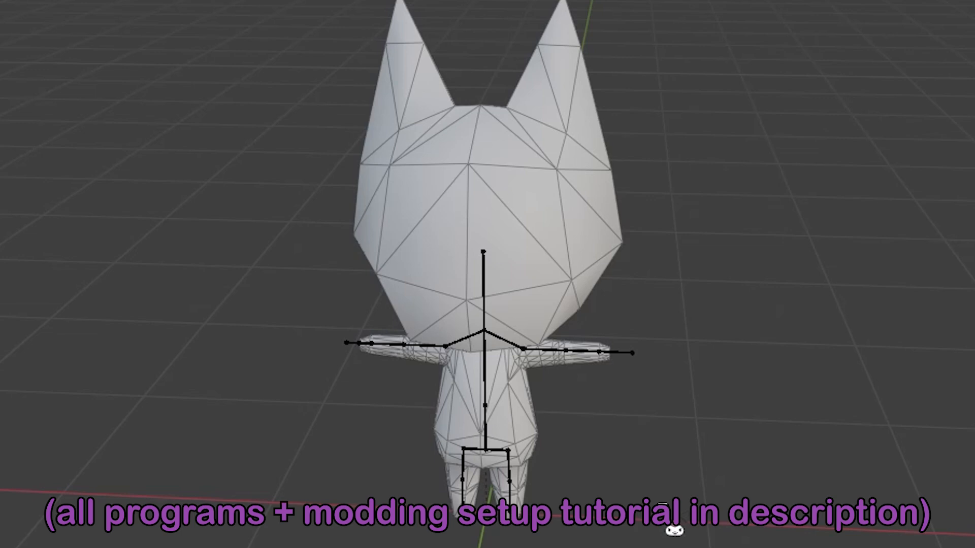
{"action": "mouse_move", "coordinate": [640, 395]}
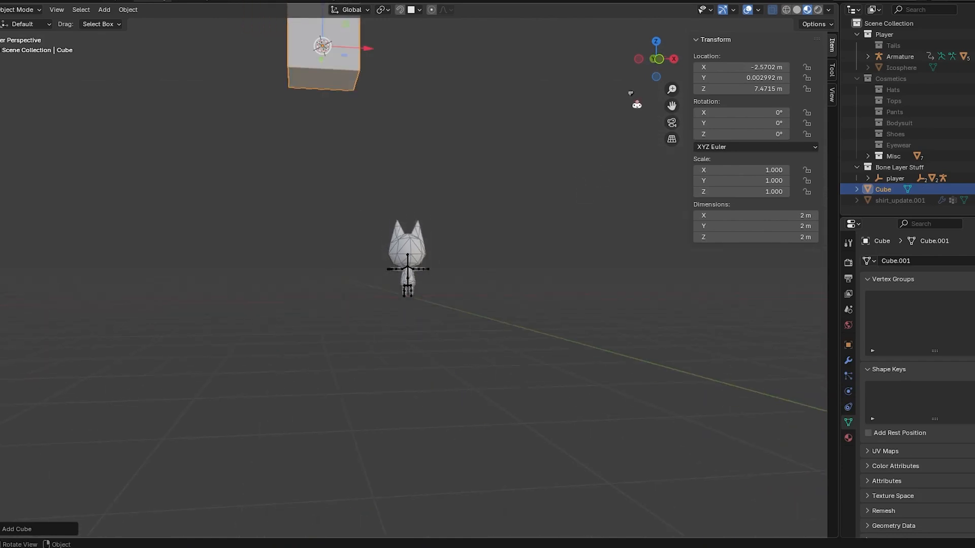
From front view, edit and scale the cube above the character into a bent leg piece, checking a spider-leg reference photo.
{"action": "key", "text": "1"}
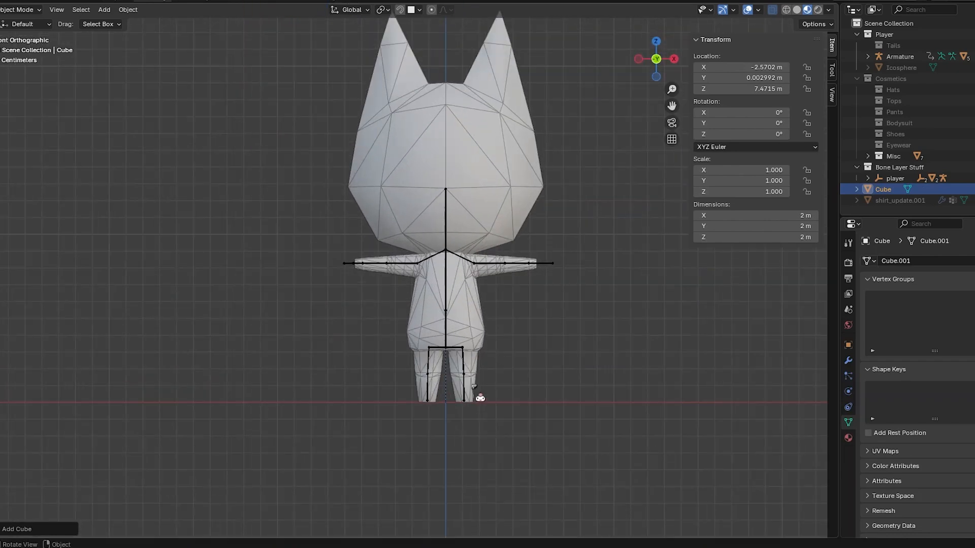
{"action": "scroll", "scroll_direction": "down", "scroll_amount": 3}
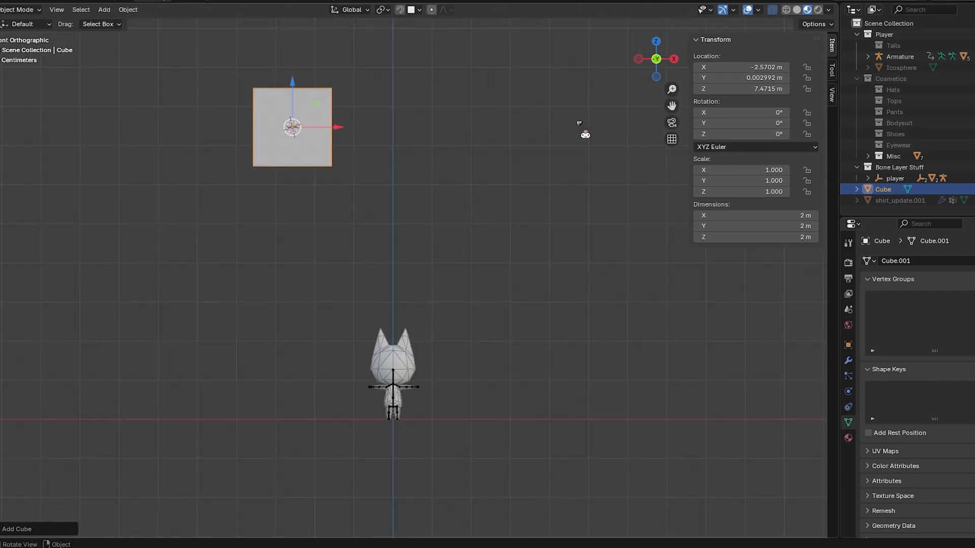
{"action": "left_click", "coordinate": [742, 67]}
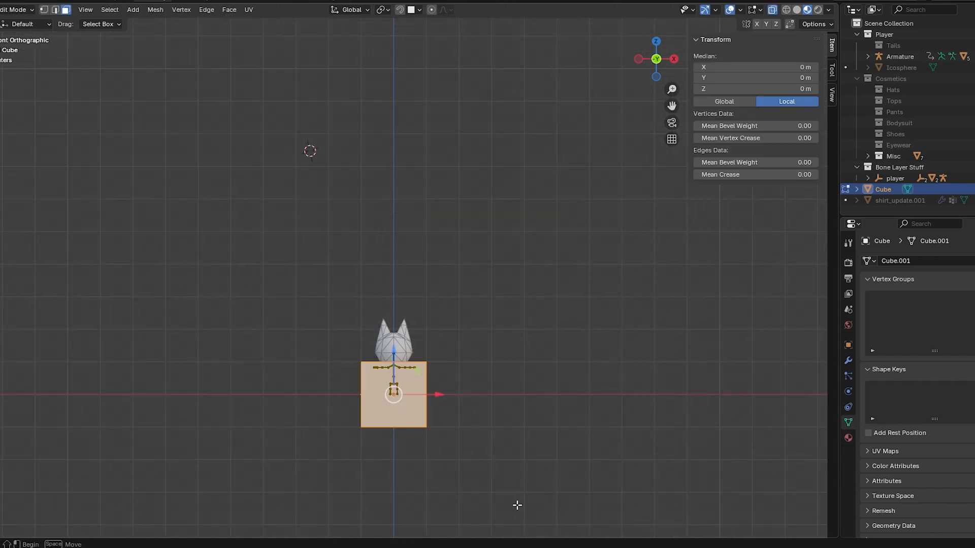
{"action": "key", "text": "Tab"}
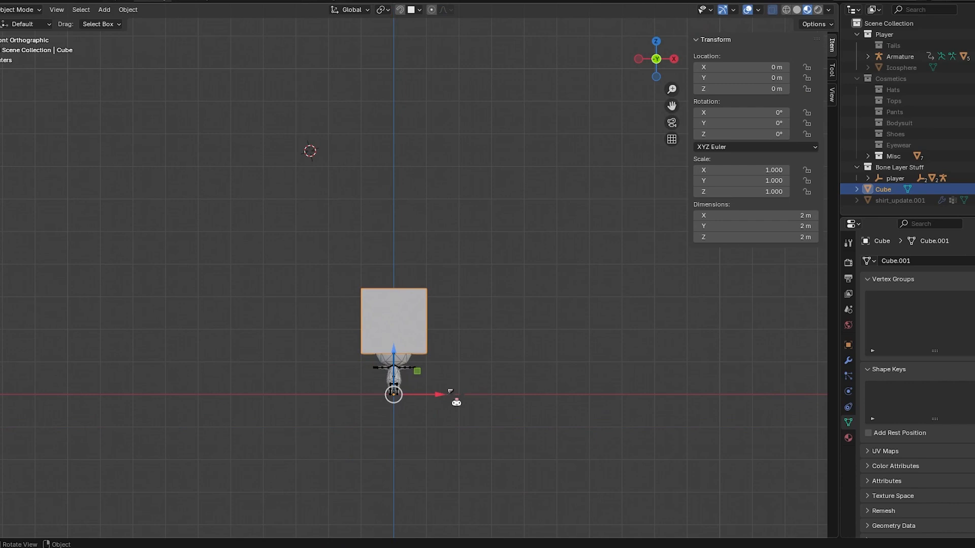
{"action": "key", "text": "Tab"}
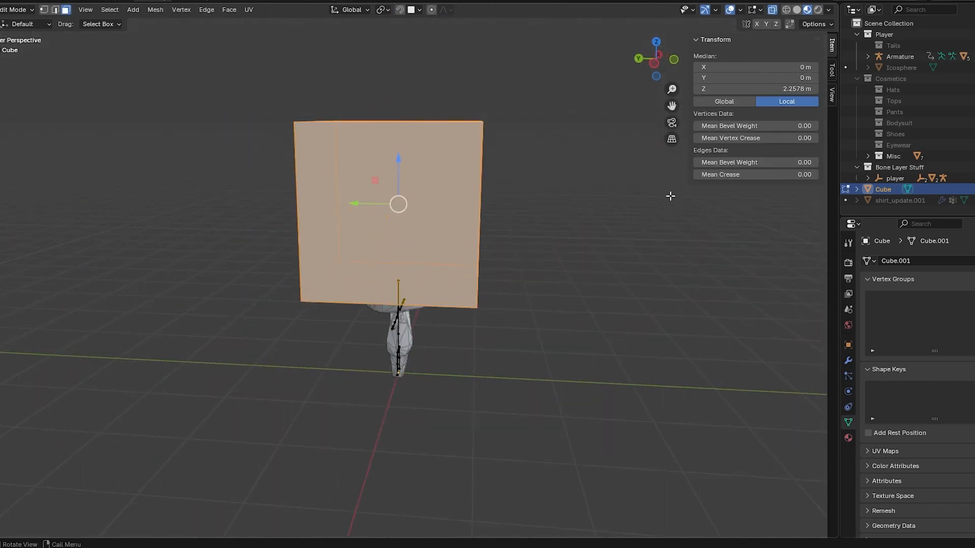
{"action": "key", "text": "s"}
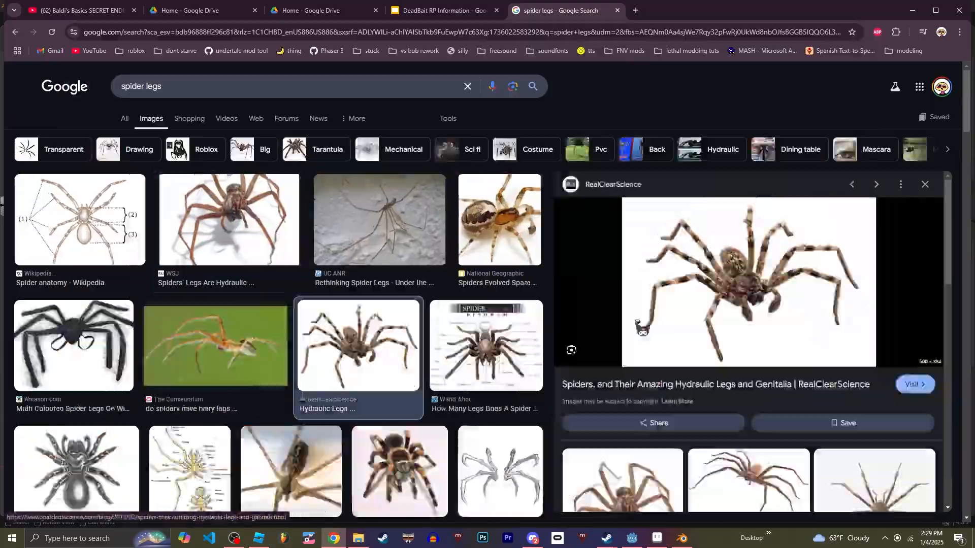
{"action": "left_click", "coordinate": [682, 538]}
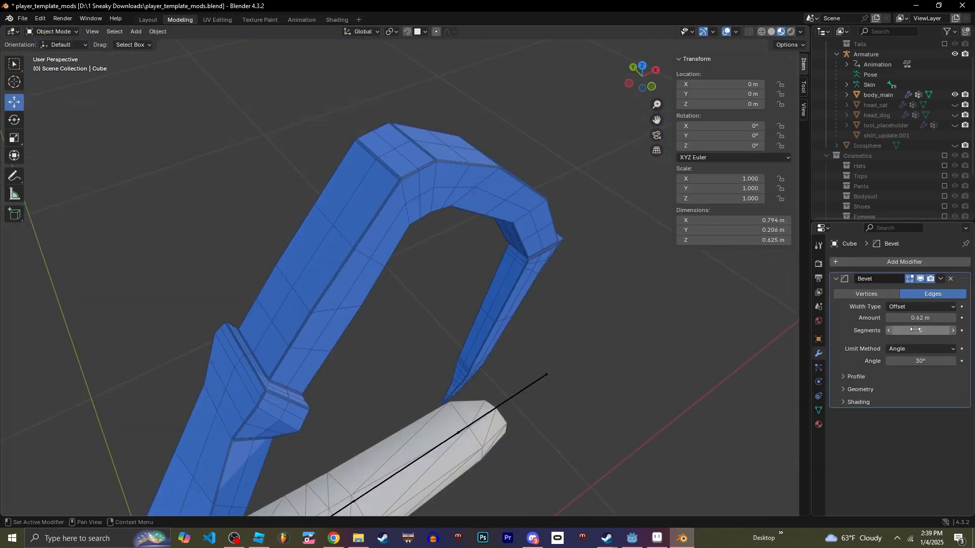
Switch modes to duplicate the leg into four spider legs and weight paint them to the arm bones.
{"action": "key", "text": "Tab"}
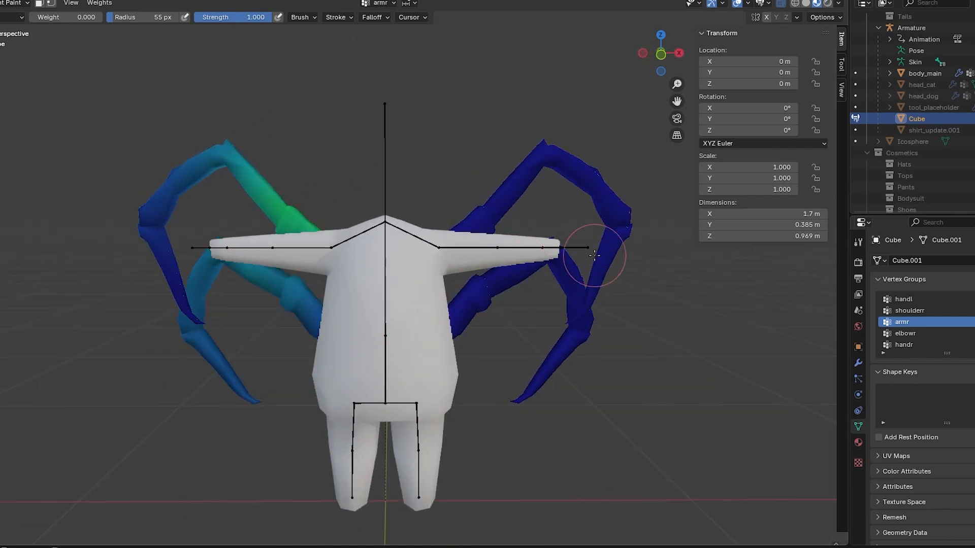
Finish painting the arm vertex group weights on the four spider legs.
{"action": "left_click", "coordinate": [904, 333]}
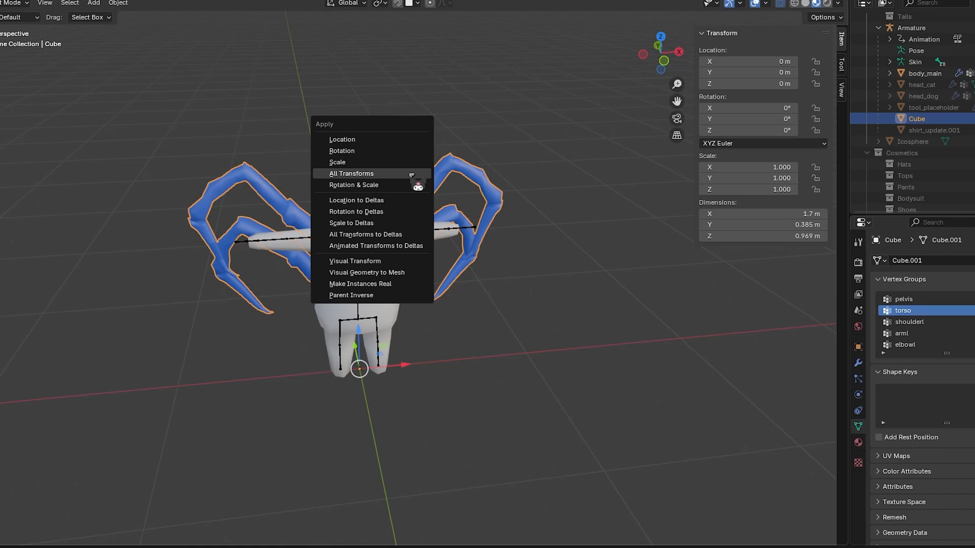
Apply All Transforms to the legs and export the selected objects as spider_legs.glb via glTF 2.0.
{"action": "left_click", "coordinate": [351, 174]}
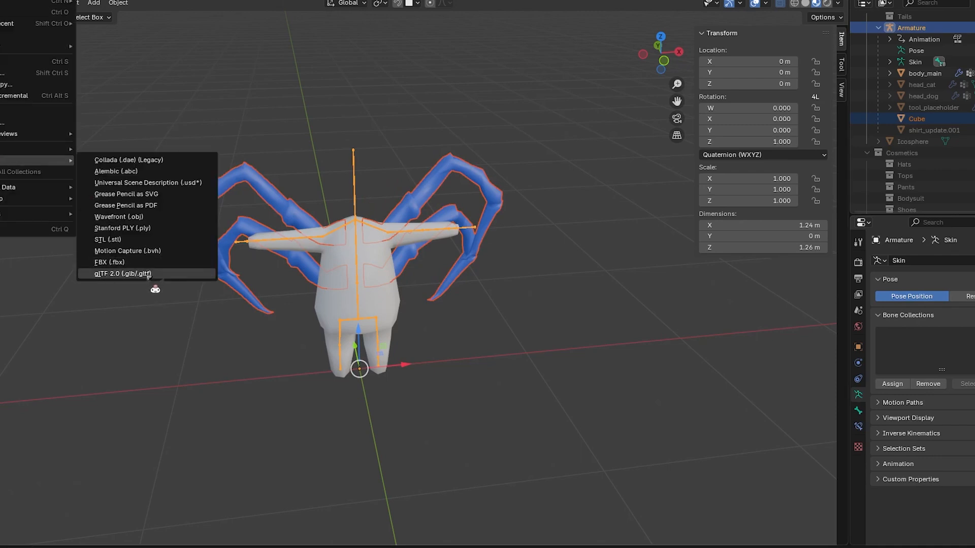
{"action": "left_click", "coordinate": [123, 273]}
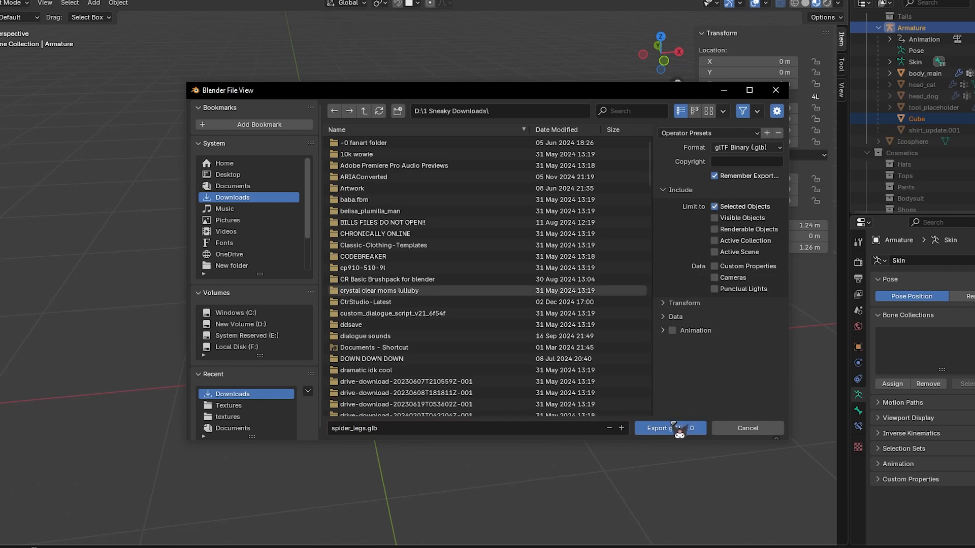
{"action": "left_click", "coordinate": [661, 427]}
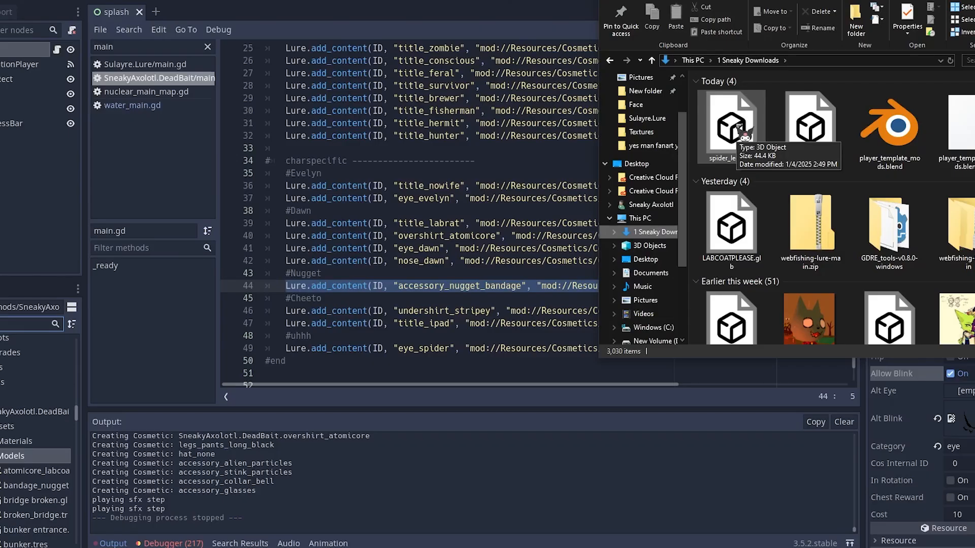
{"action": "mouse_move", "coordinate": [746, 131]}
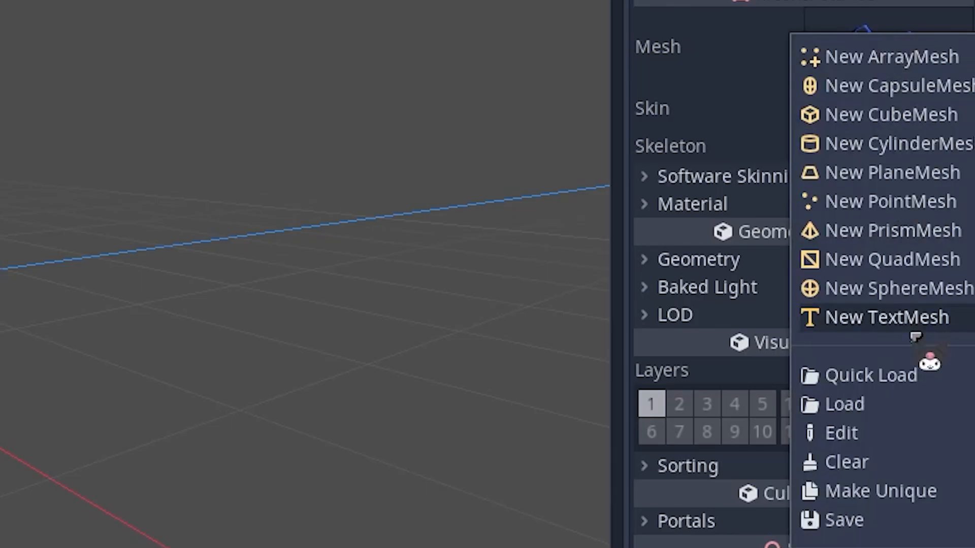
Save the imported leg MeshInstance's mesh as spider_legs.tres in Assets/Models.
{"action": "left_click", "coordinate": [890, 57]}
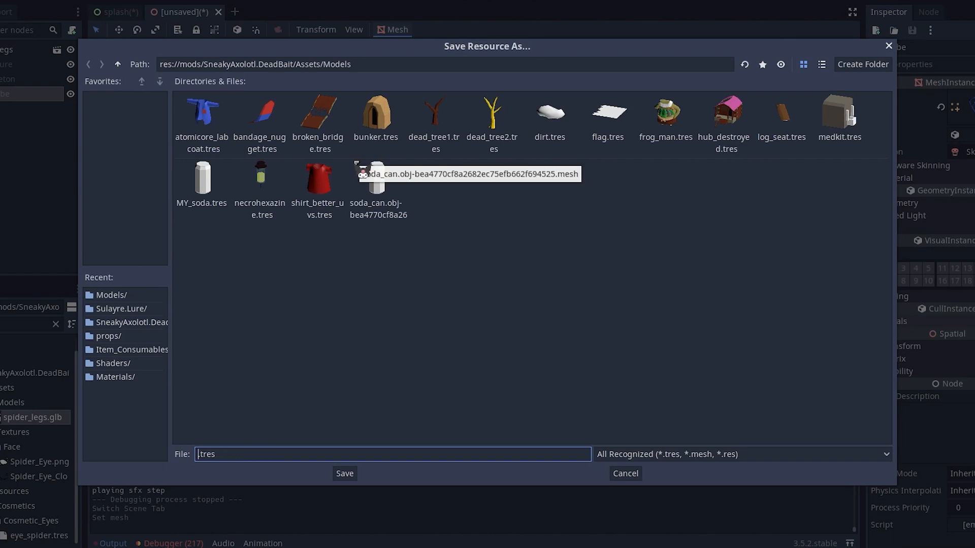
{"action": "type", "text": "spider_legs"}
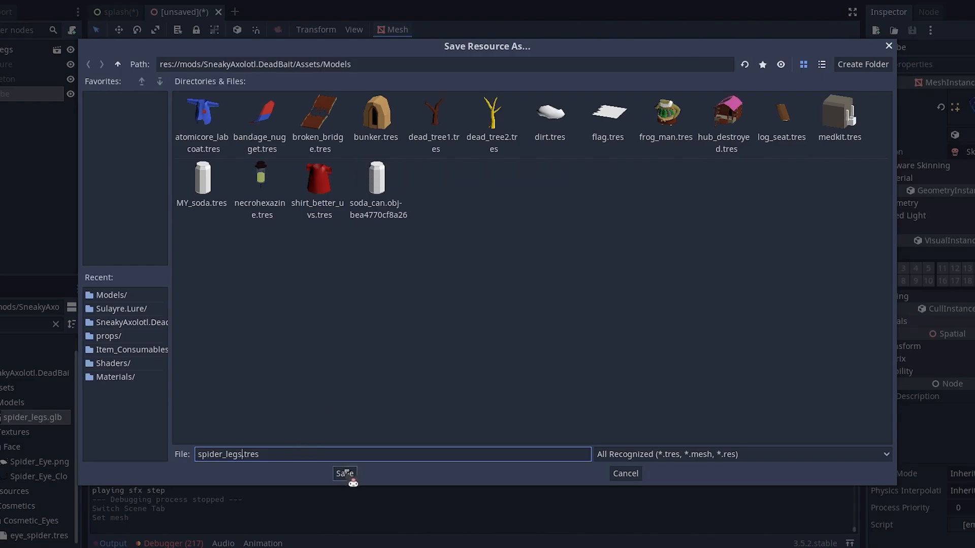
{"action": "left_click", "coordinate": [344, 473]}
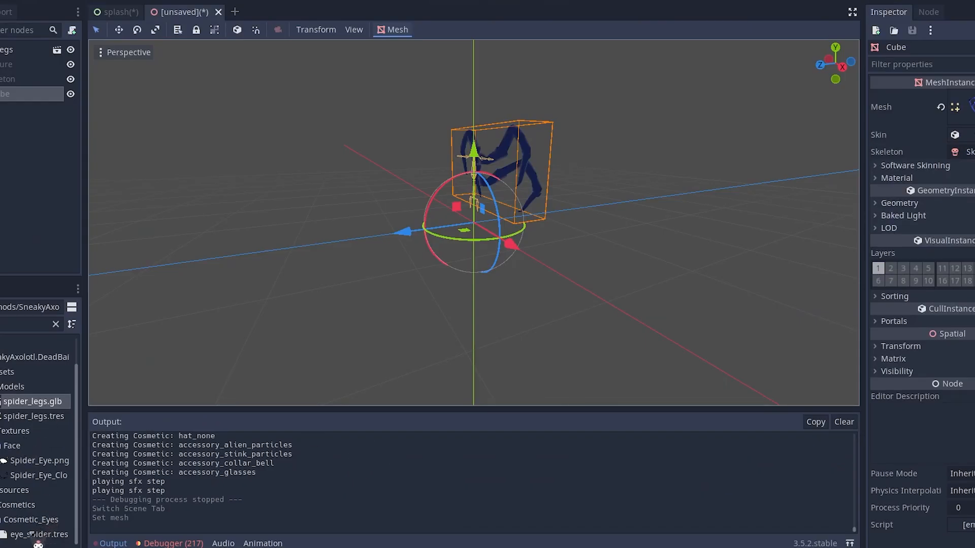
Inspect existing eye cosmetic resources and review the Category choices for the spider legs cosmetic.
{"action": "left_click", "coordinate": [38, 381]}
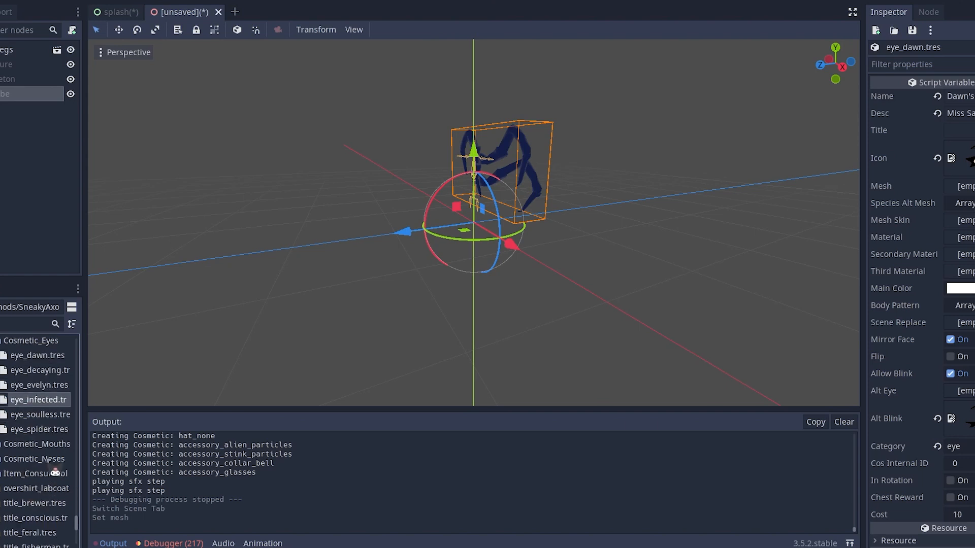
{"action": "scroll", "scroll_direction": "down", "scroll_amount": 3}
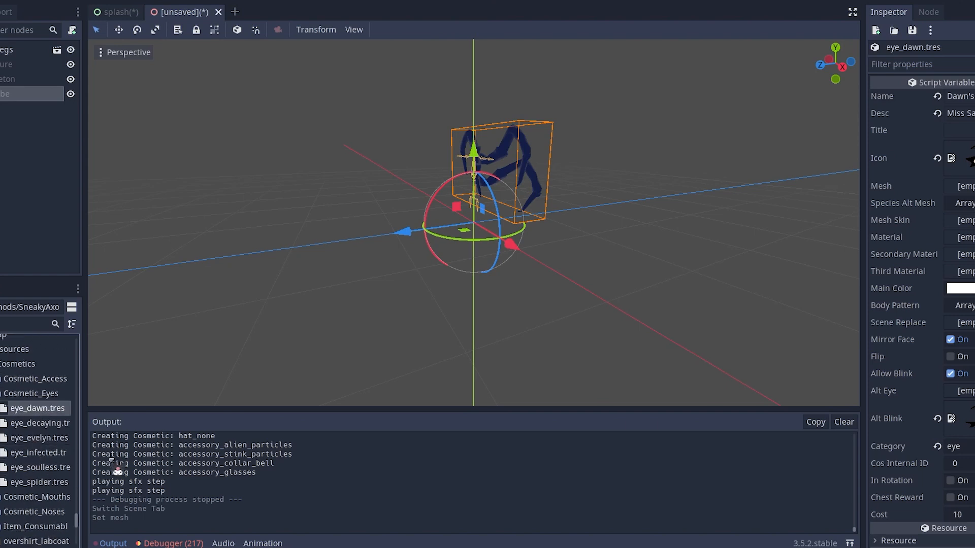
{"action": "scroll", "scroll_direction": "down", "scroll_amount": 3}
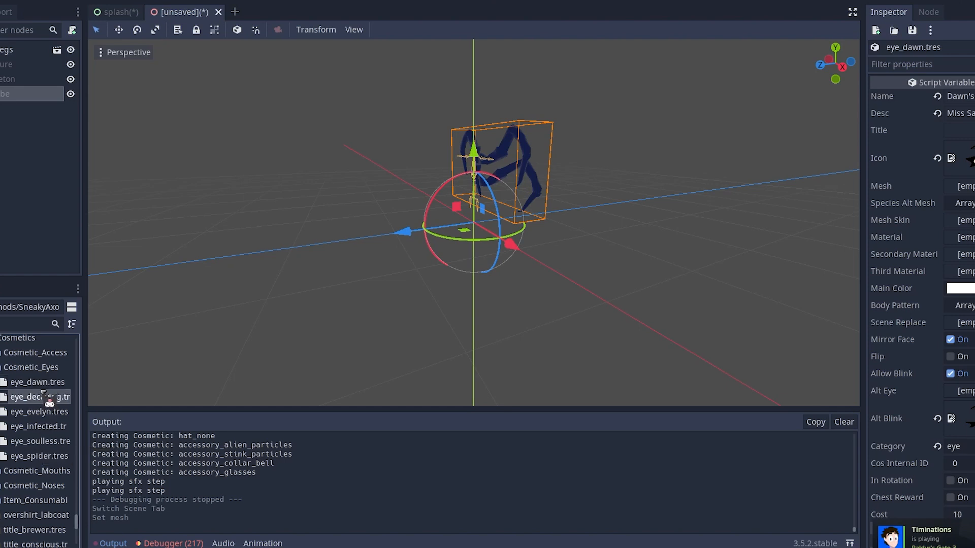
{"action": "left_click", "coordinate": [41, 396]}
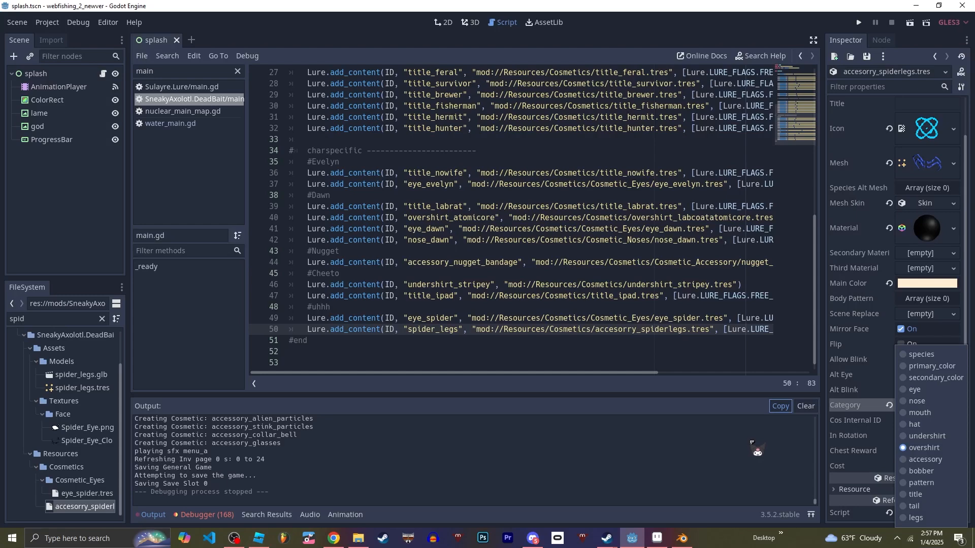
{"action": "mouse_move", "coordinate": [775, 474]}
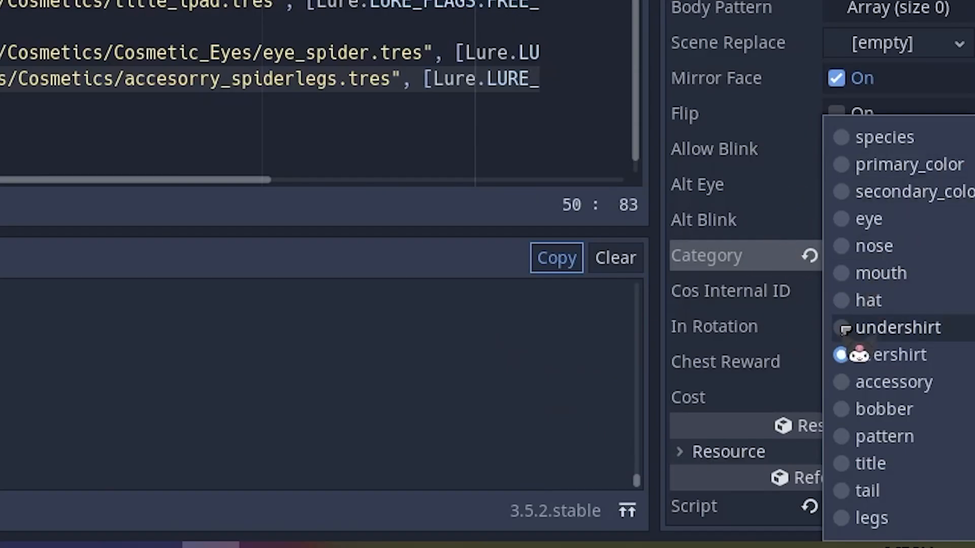
{"action": "left_click", "coordinate": [840, 354]}
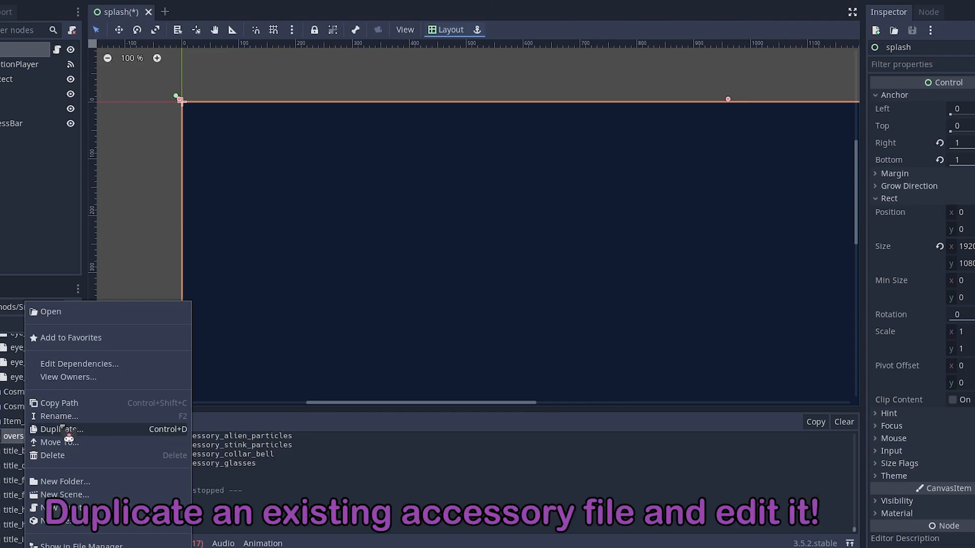
Duplicate the labcoat overshirt cosmetic as accesory_spiderlegs.tres.
{"action": "left_click", "coordinate": [60, 428]}
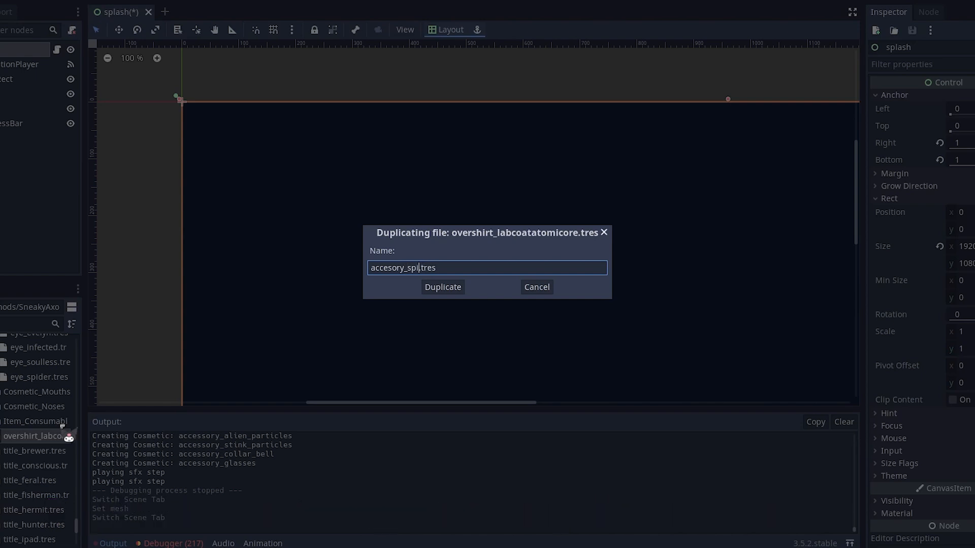
{"action": "left_click", "coordinate": [442, 286]}
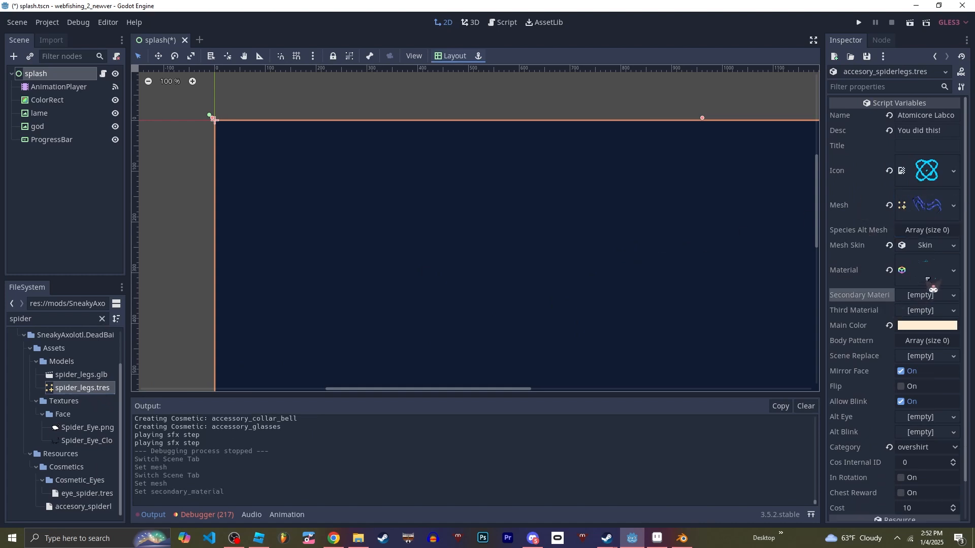
Search the FileSystem for 'blac' and load black.material into the cosmetic's Material property.
{"action": "left_click", "coordinate": [926, 205]}
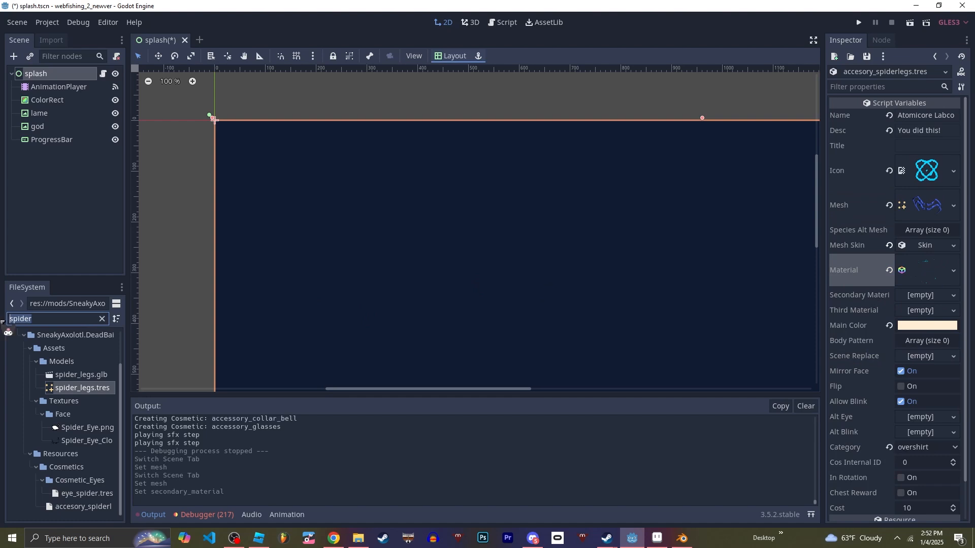
{"action": "type", "text": "blac"}
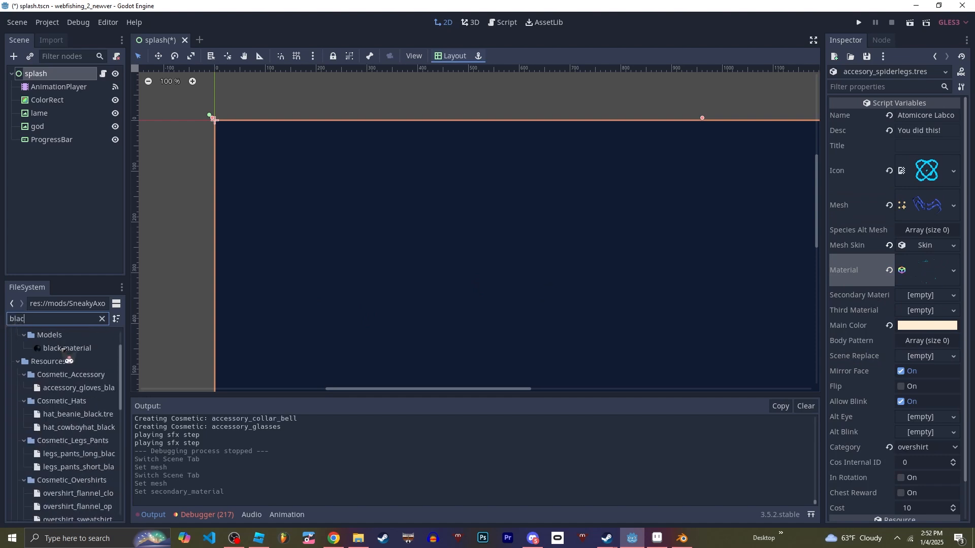
{"action": "mouse_move", "coordinate": [67, 347]}
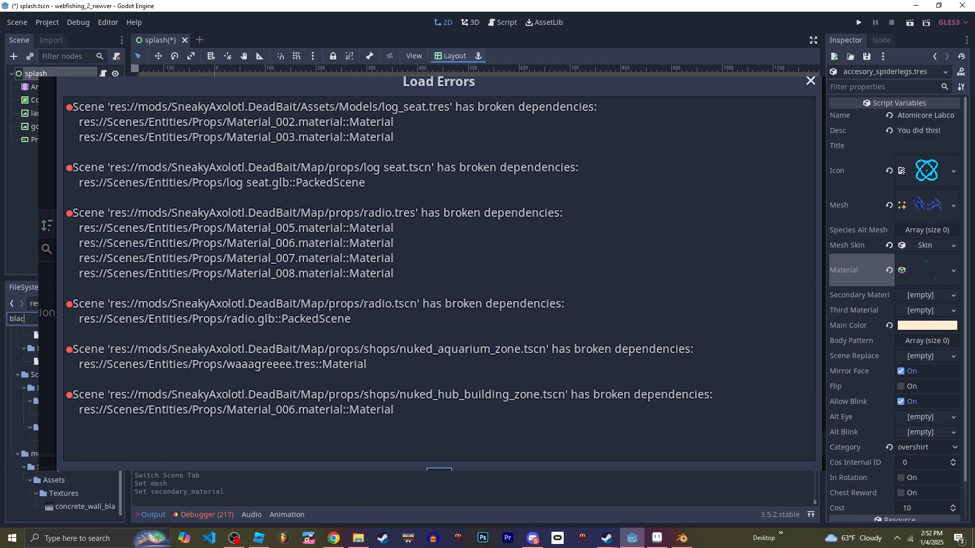
{"action": "left_click", "coordinate": [810, 82]}
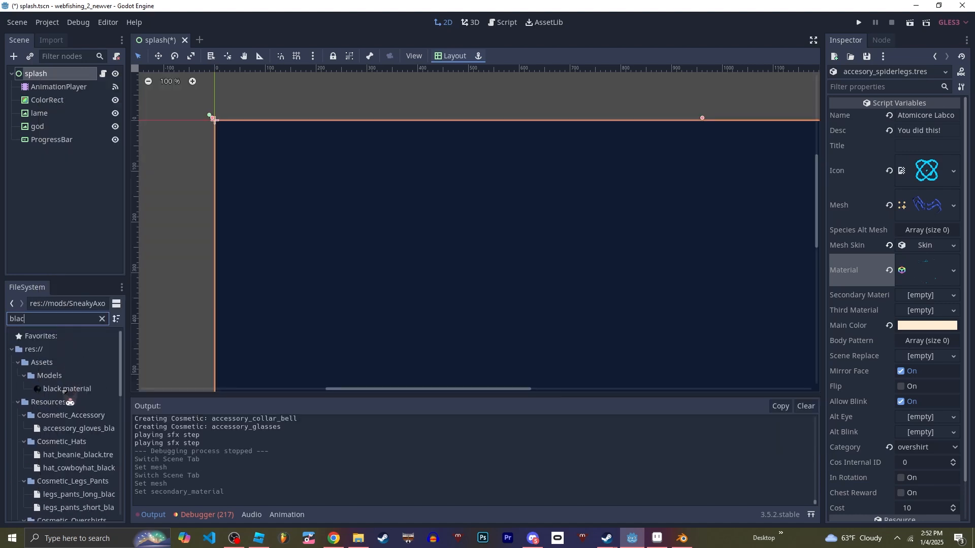
{"action": "double_click", "coordinate": [67, 388]}
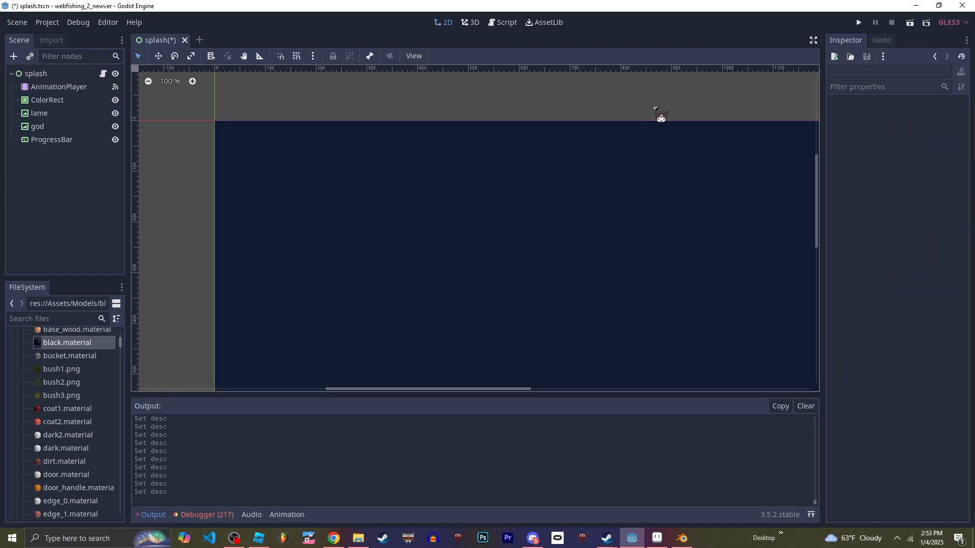
Search the FileSystem for 'spid' to return to the mod's main script.
{"action": "type", "text": "s"}
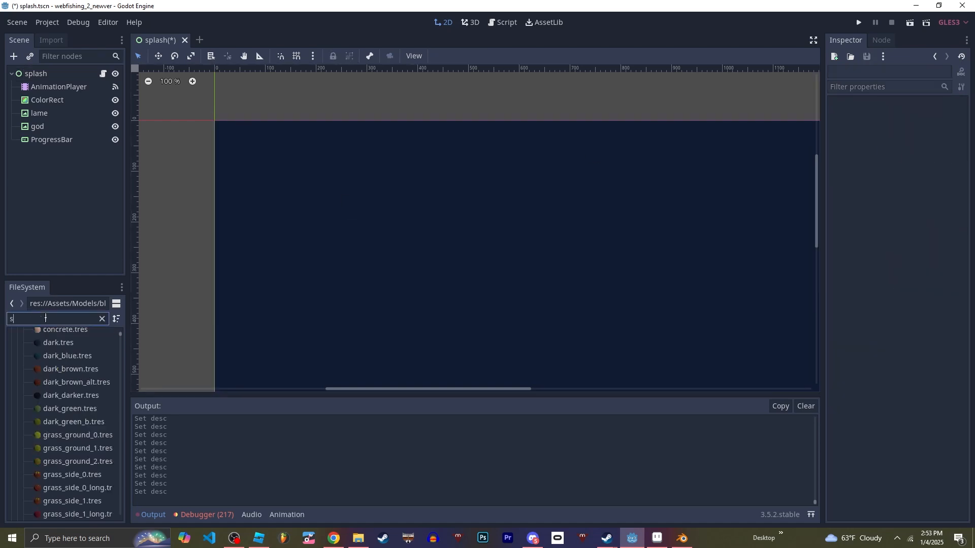
{"action": "type", "text": "pid"}
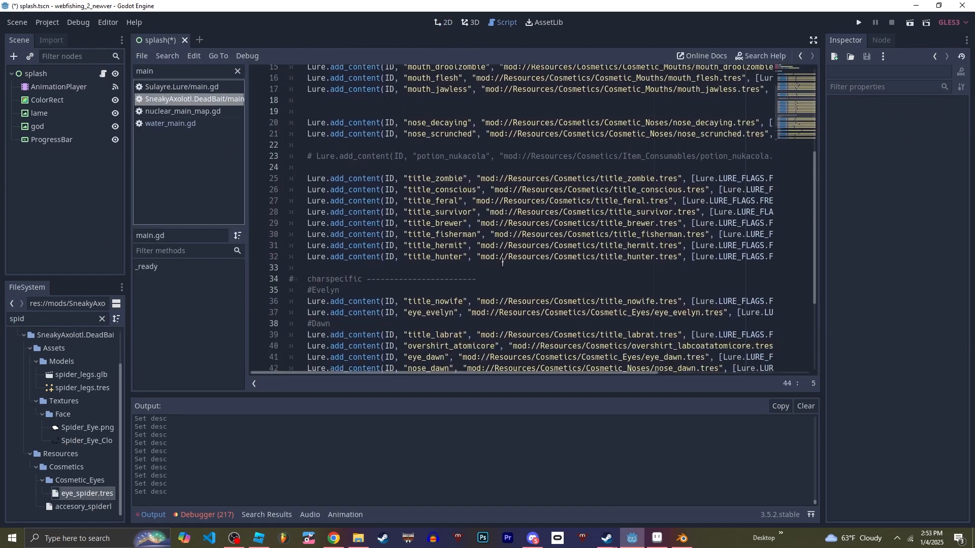
In main.gd register a spider_legs cosmetic ID and select the old path to point it at accesory_spiderlegs.tres.
{"action": "scroll", "scroll_direction": "down", "scroll_amount": 3}
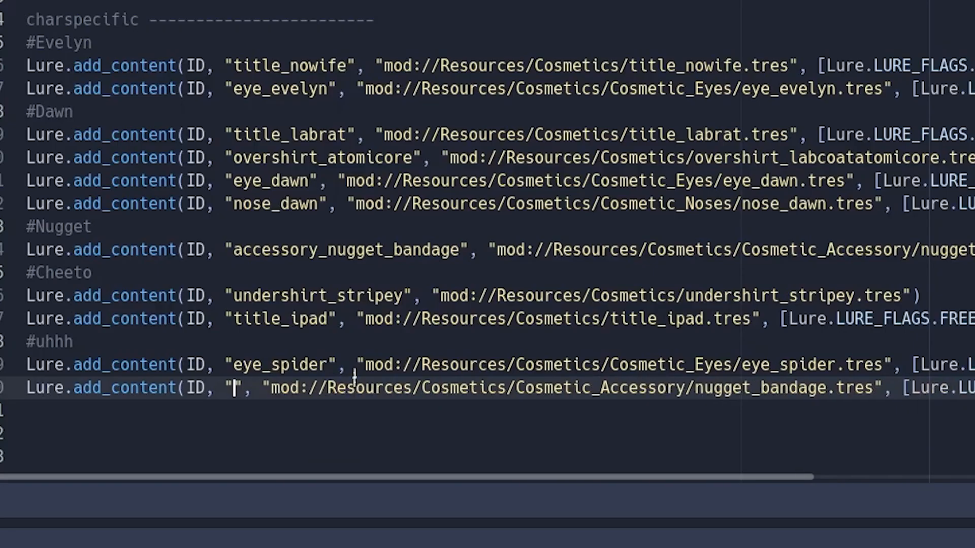
{"action": "type", "text": "spig"}
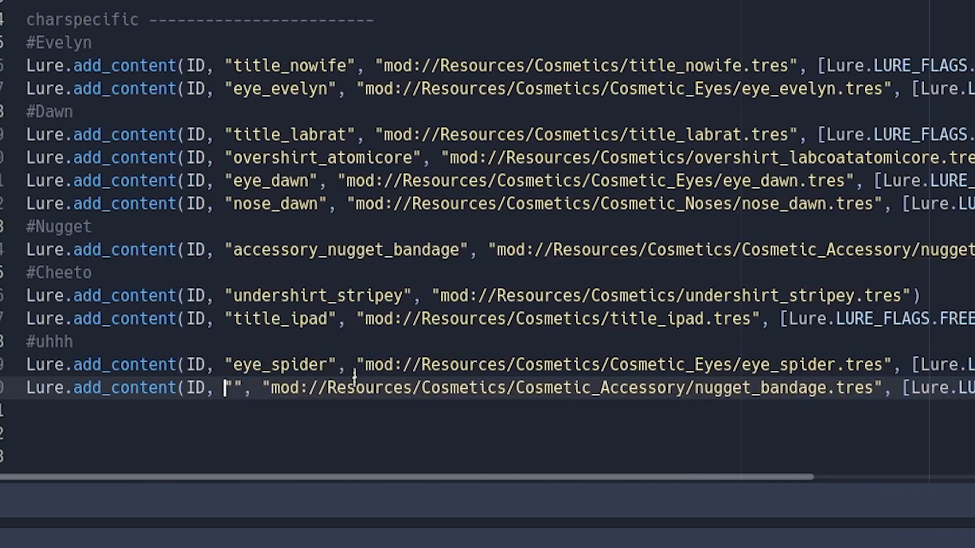
{"action": "type", "text": "spider_legs"}
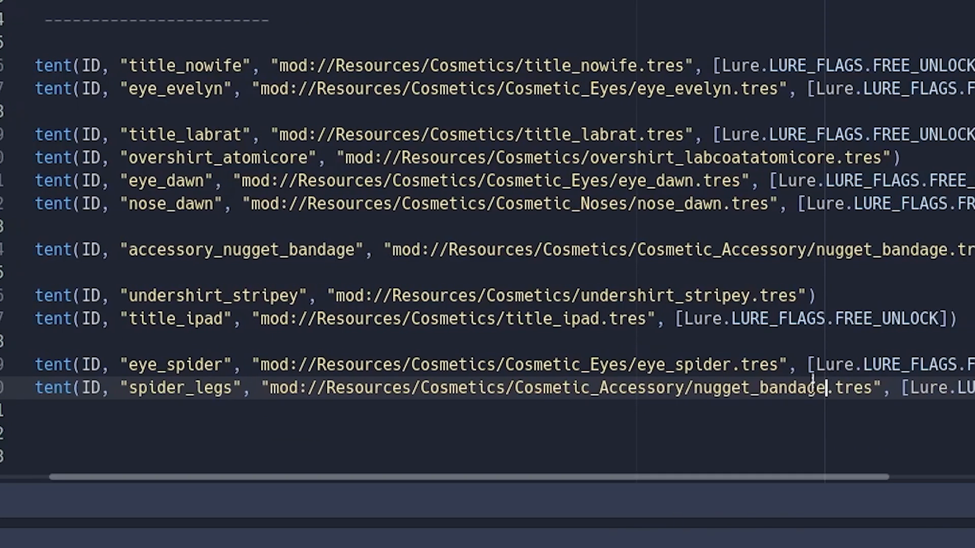
{"action": "double_click", "coordinate": [761, 387]}
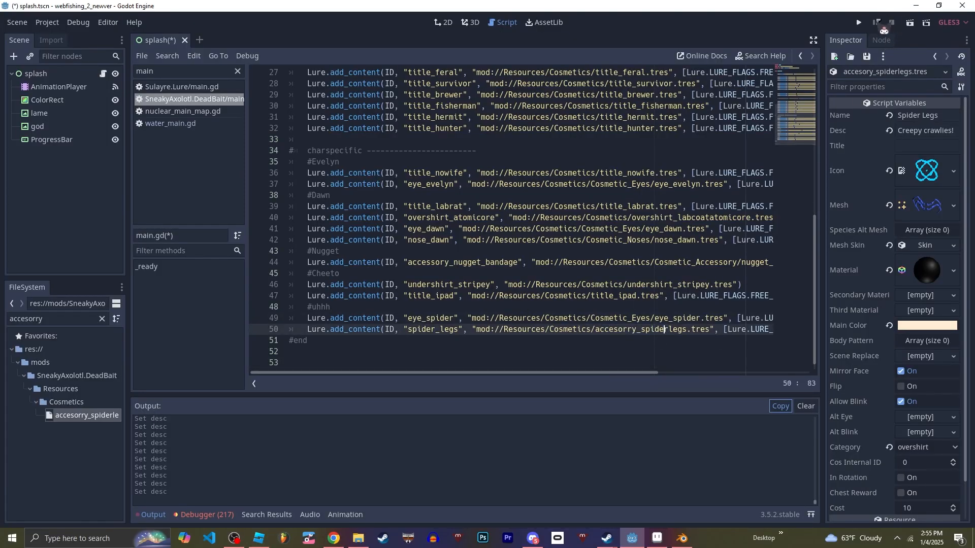
Launch Webfishing and equip the Spider Legs cosmetic from the Clothes tab.
{"action": "left_click", "coordinate": [857, 21]}
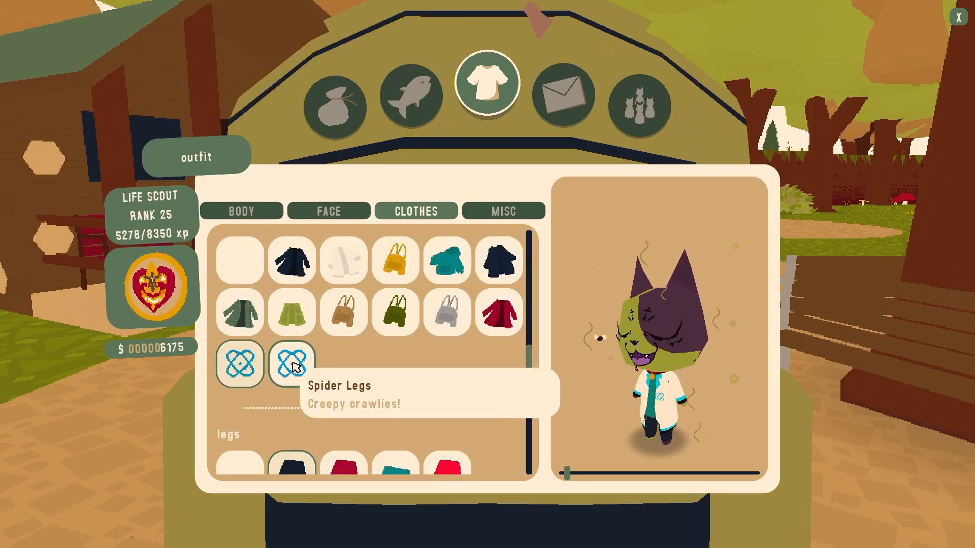
{"action": "left_click", "coordinate": [291, 364]}
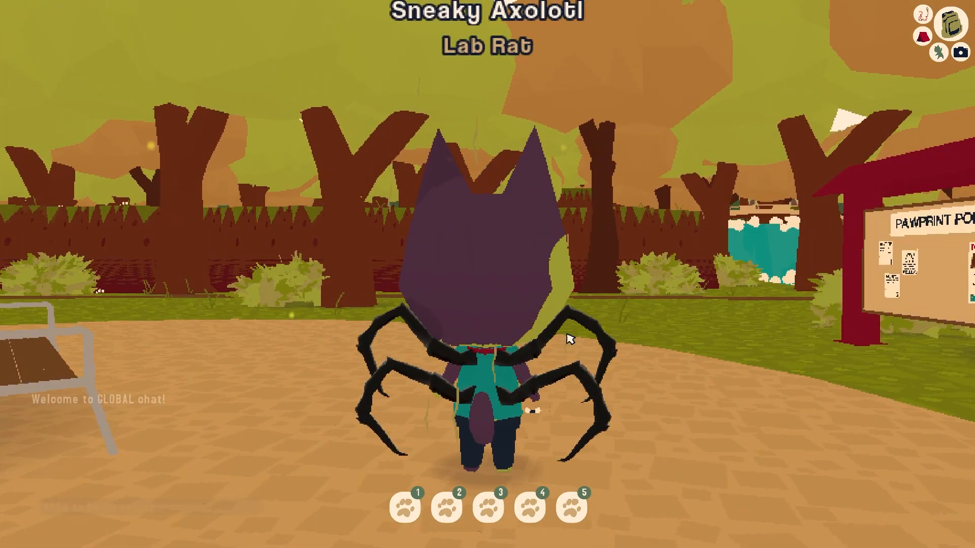
Reopen the outfit menu and dress the character in the teal undershirt.
{"action": "left_click", "coordinate": [945, 22]}
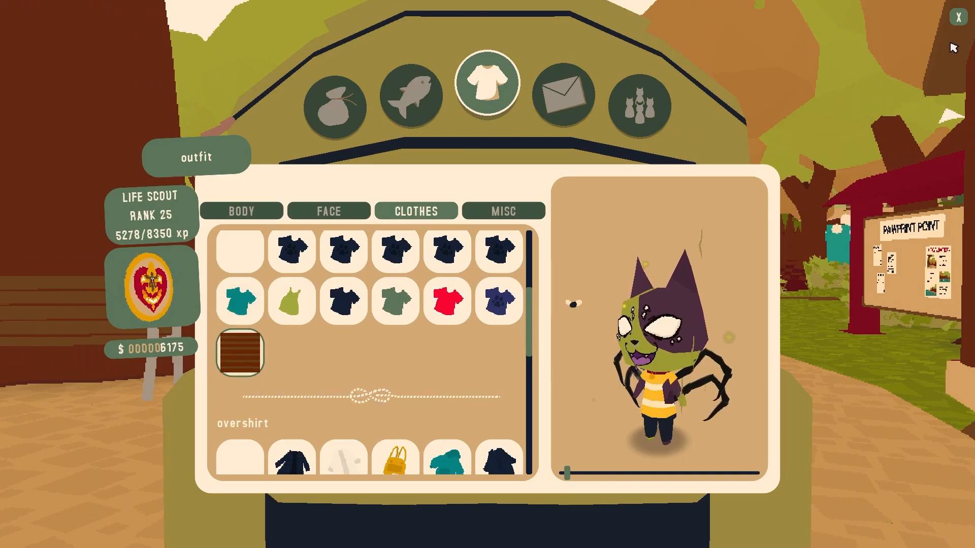
{"action": "left_click", "coordinate": [958, 17]}
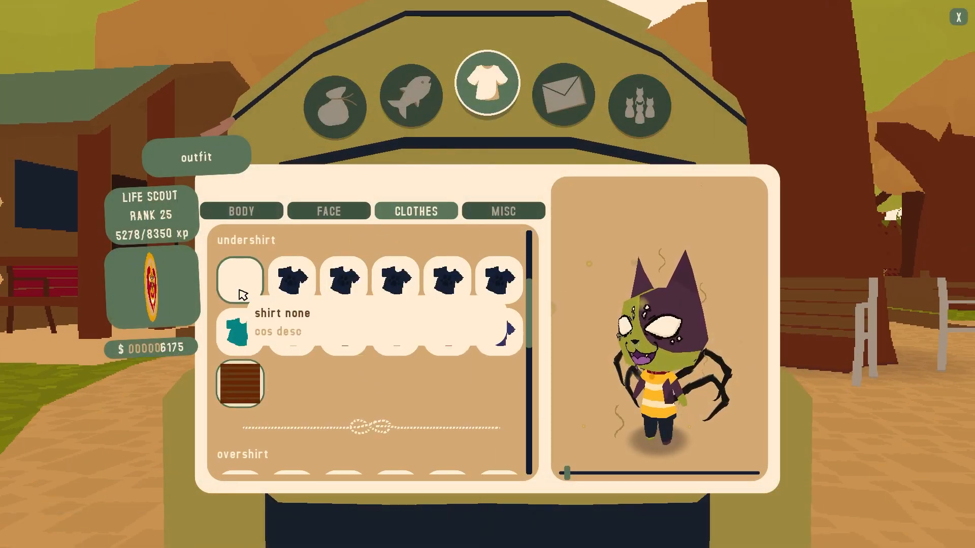
{"action": "left_click", "coordinate": [240, 331]}
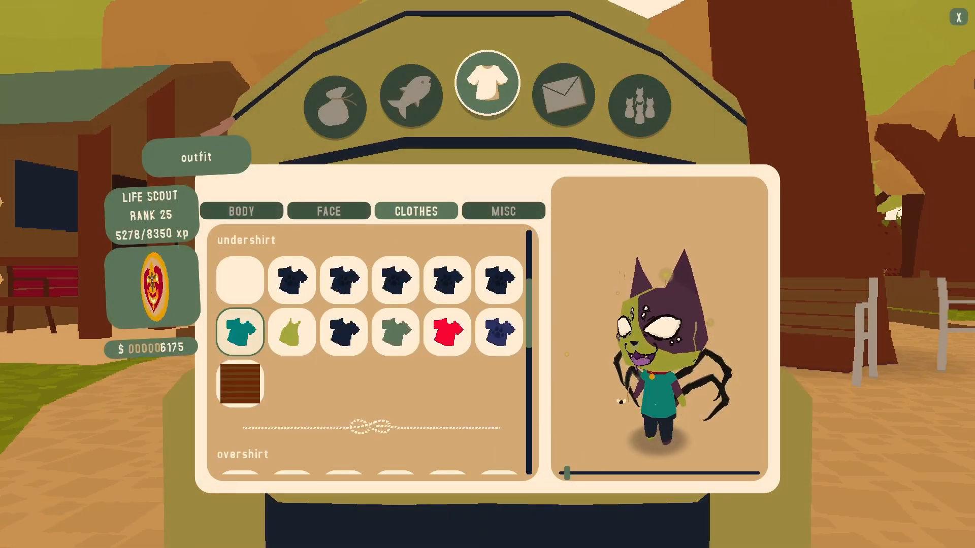